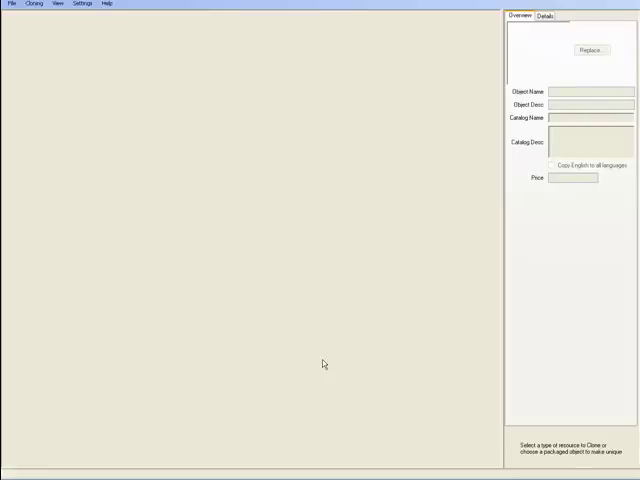
mouse_move(316, 372)
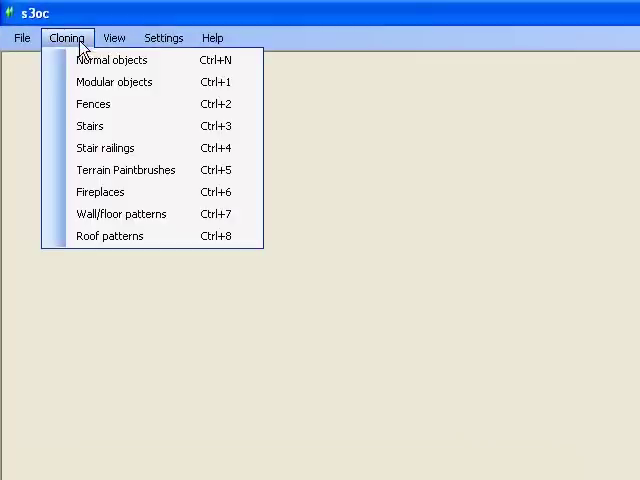
mouse_move(126, 170)
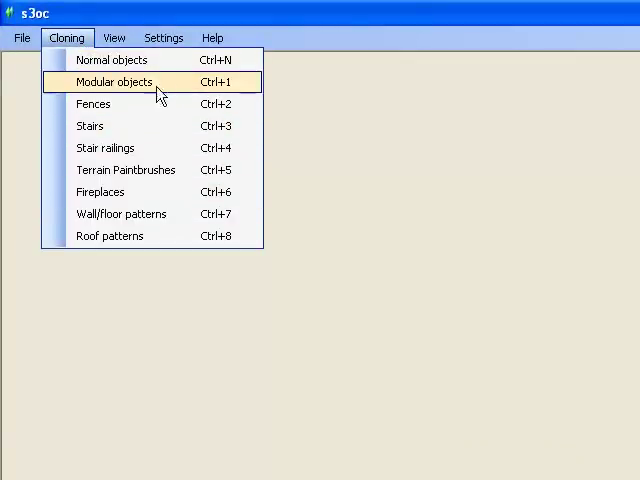
mouse_move(160, 224)
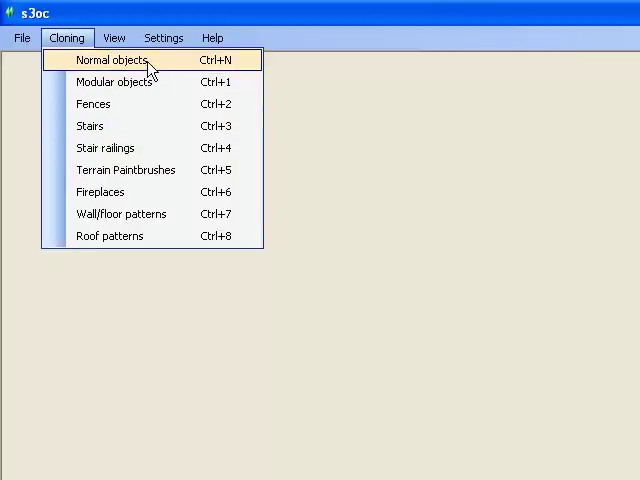
Start cloning a normal game object so the teddy bear's catalog details load
left_click(124, 60)
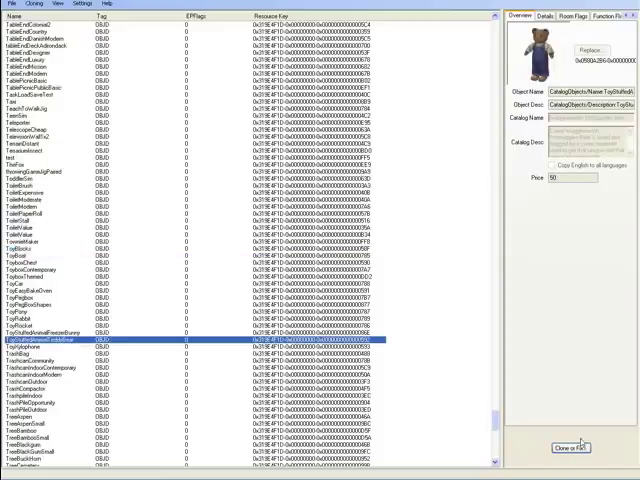
Bring up the teddy bear's clone options and review its Overview and Room Page details
left_click(564, 444)
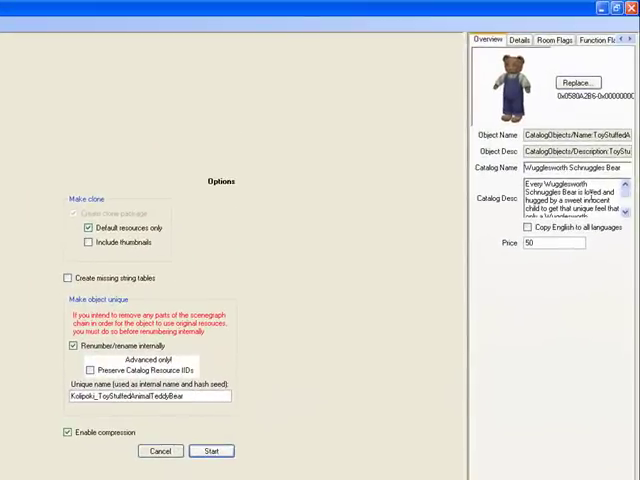
triple_click(576, 166)
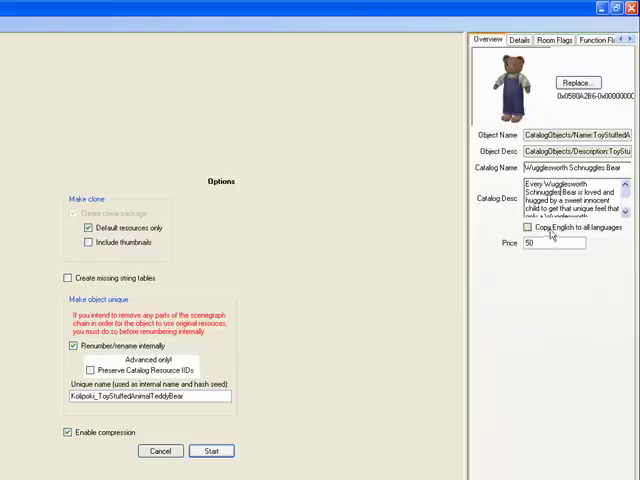
left_click(556, 40)
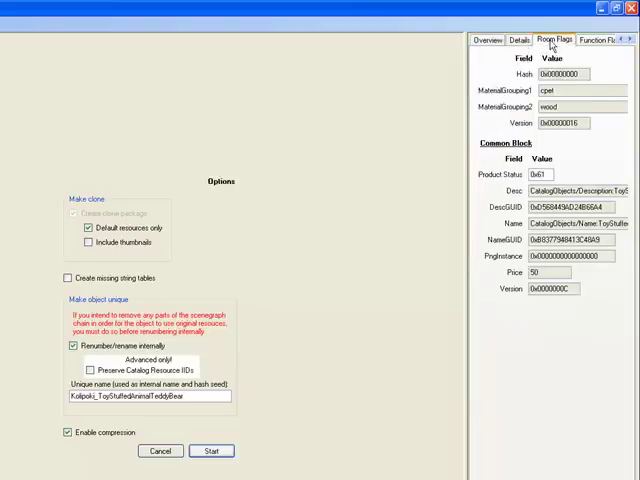
left_click(554, 38)
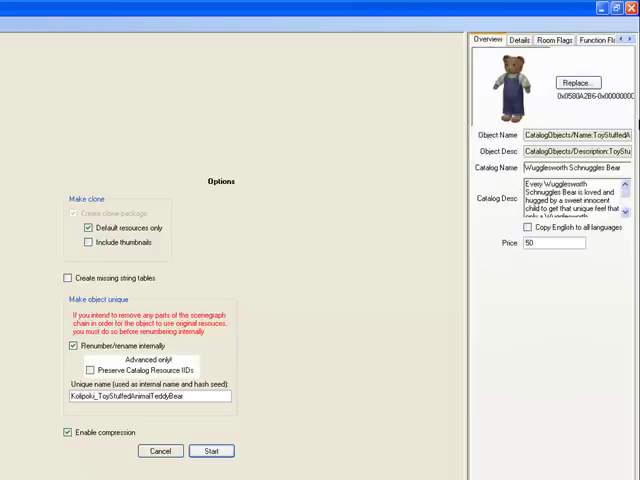
Create the teddy bear clone and save it as a new package in the Packages folder
left_click(212, 452)
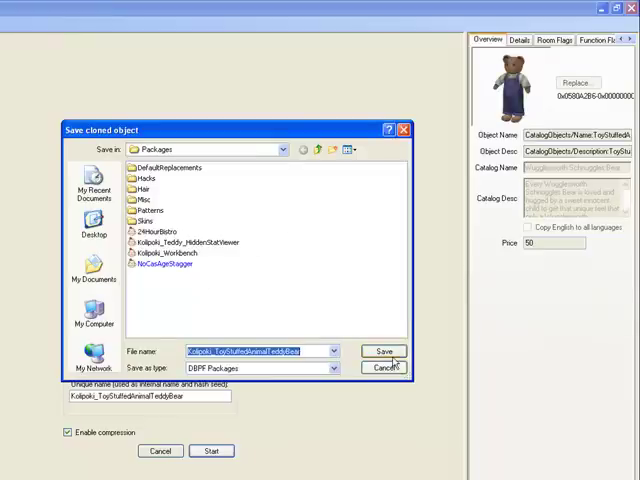
left_click(384, 350)
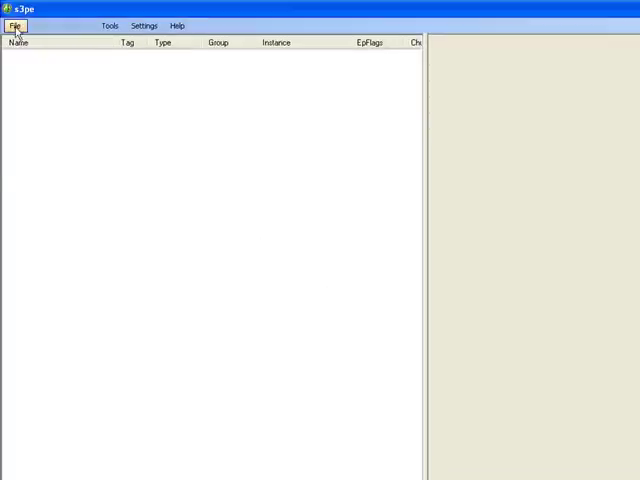
Load the cloned teddy bear package in s3pe and dismiss the resource details window
left_click(16, 24)
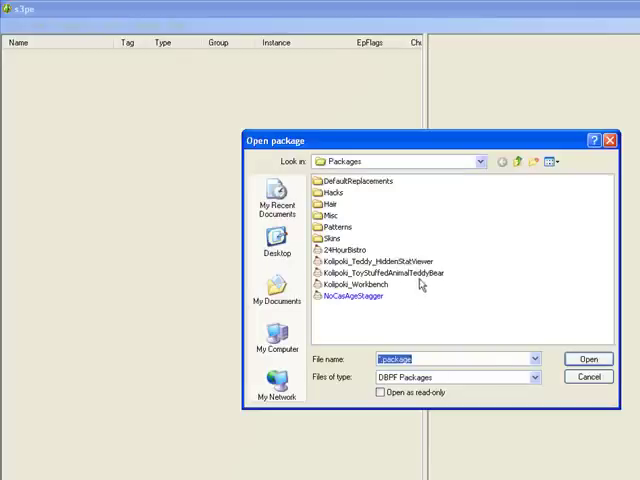
left_click(588, 358)
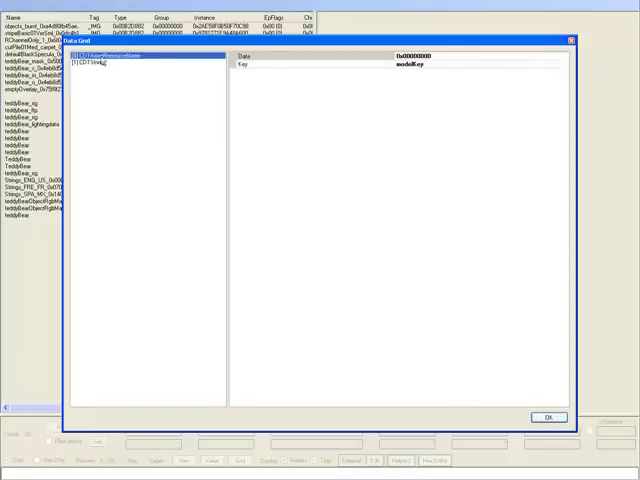
left_click(110, 64)
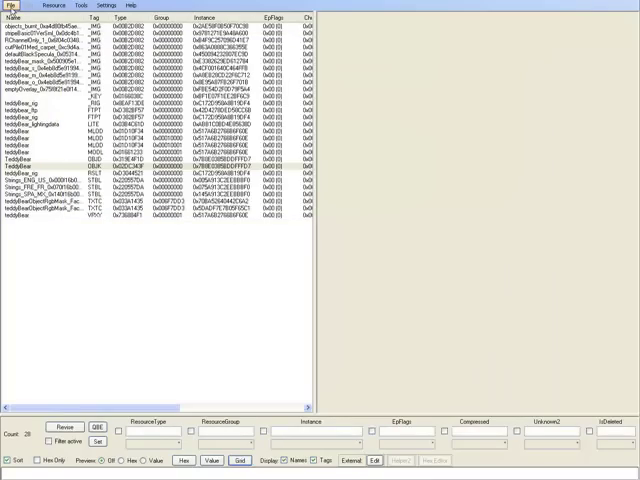
Load the Gameplay package from The Sims 3\Game\Bin in place of the teddy bear package
left_click(12, 24)
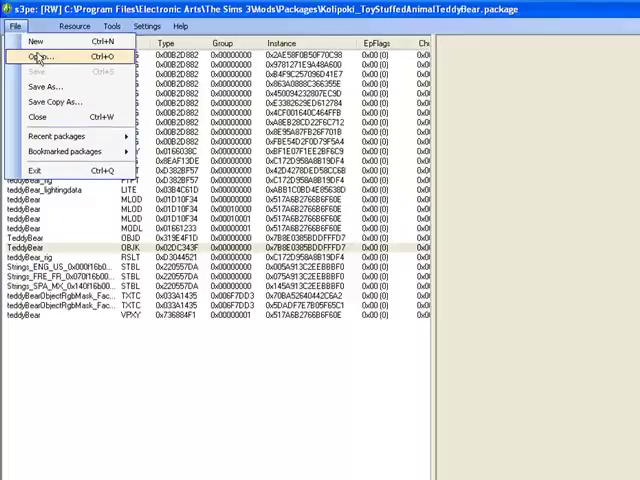
left_click(40, 56)
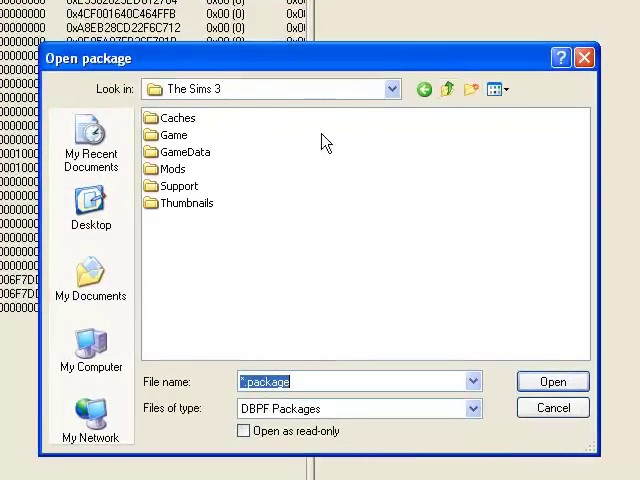
mouse_move(178, 140)
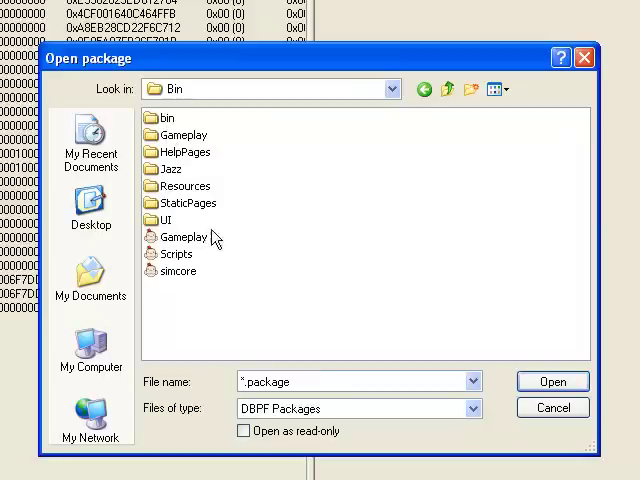
mouse_move(184, 254)
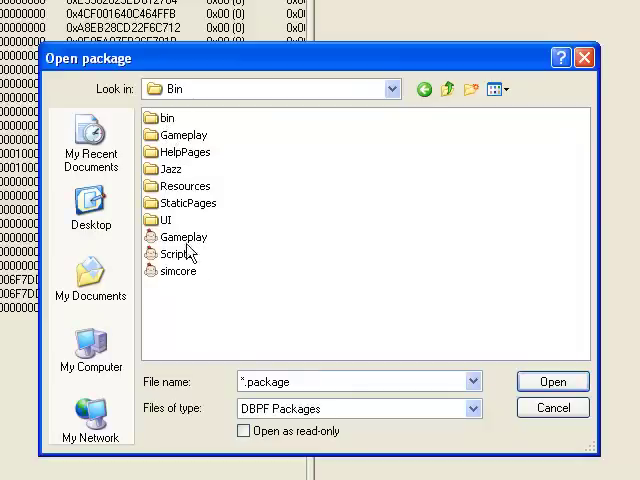
left_click(184, 236)
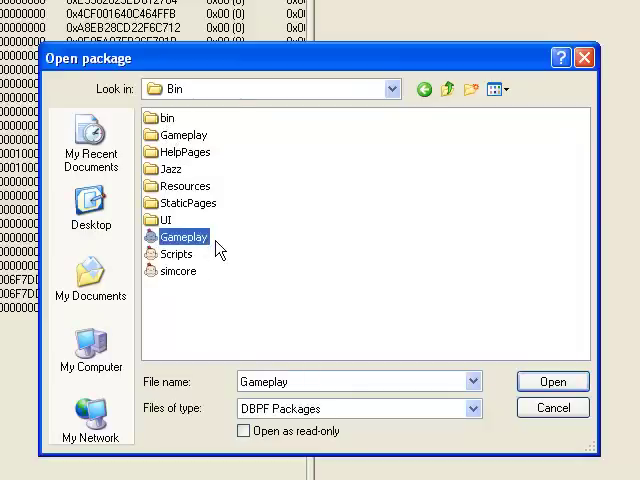
left_click(558, 380)
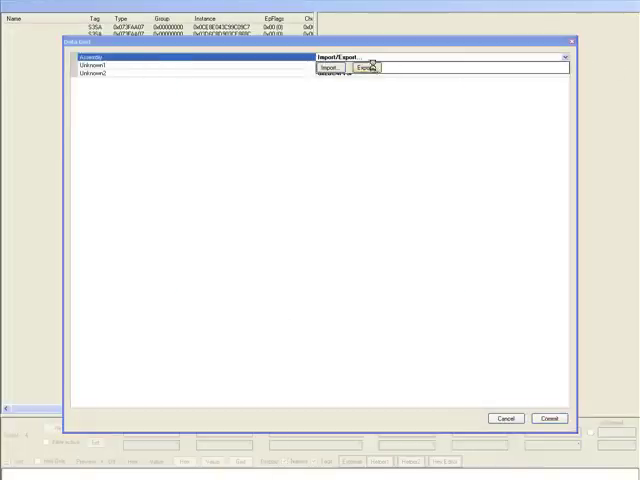
Export the script assembly to the desktop as Sims3GameplaySystems.dll and close the resource editor
left_click(368, 68)
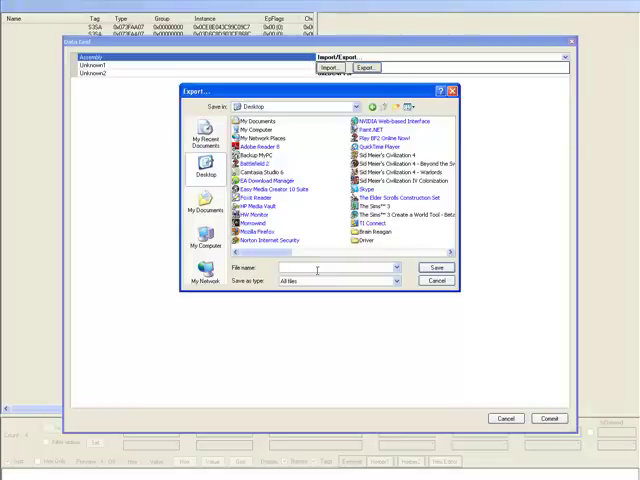
type("Sims3GameplaySystems.dll")
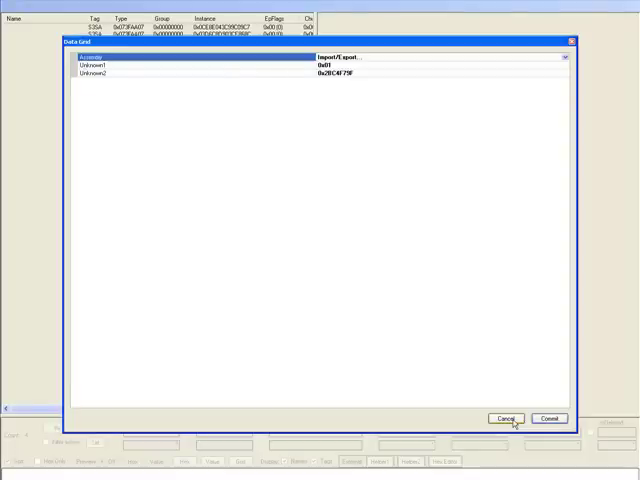
left_click(550, 414)
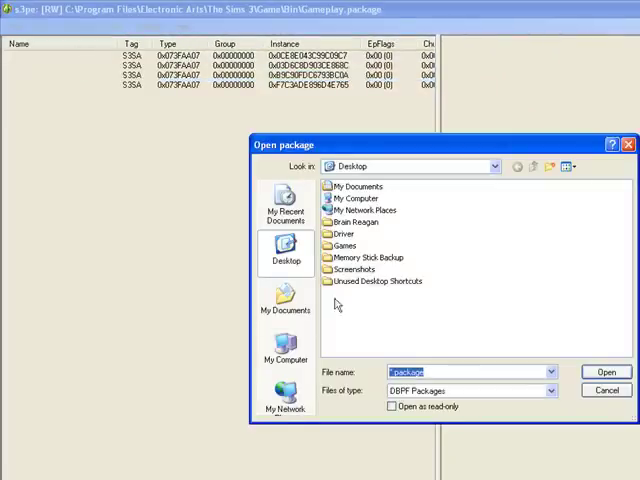
Browse Local Disk (C:) to the game's Bin folder package and dismiss its assembly information window
left_click(548, 166)
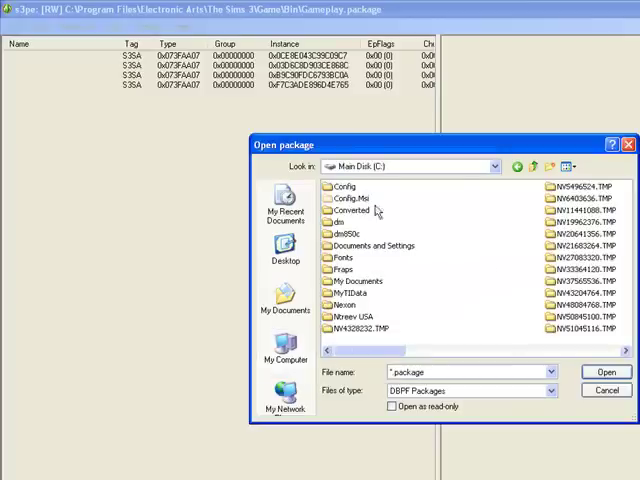
scroll("right", 3)
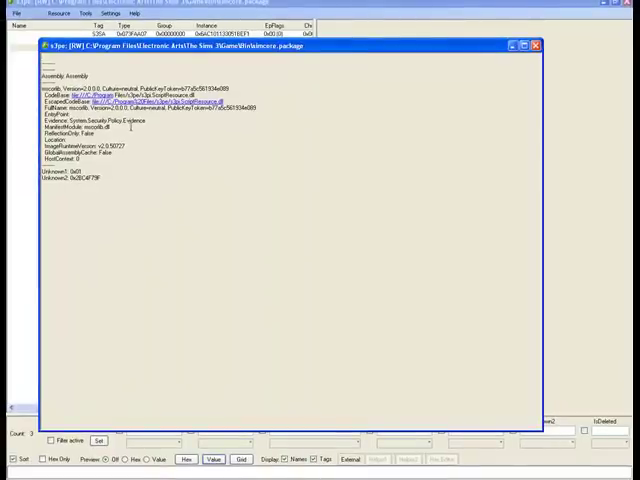
left_click(70, 128)
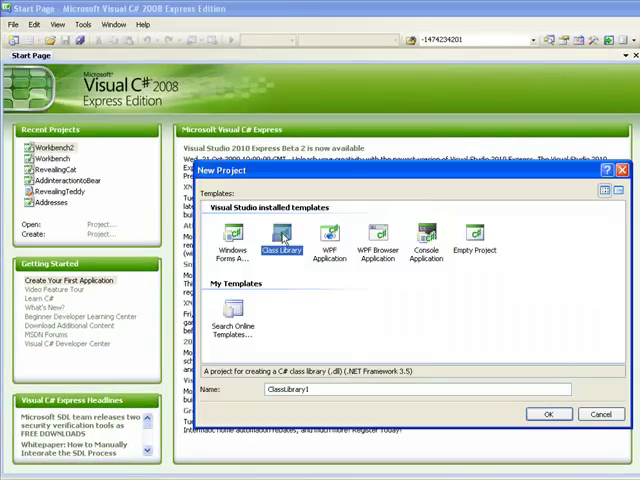
Create the new class library project and save it under the name Tutorial
left_click(600, 414)
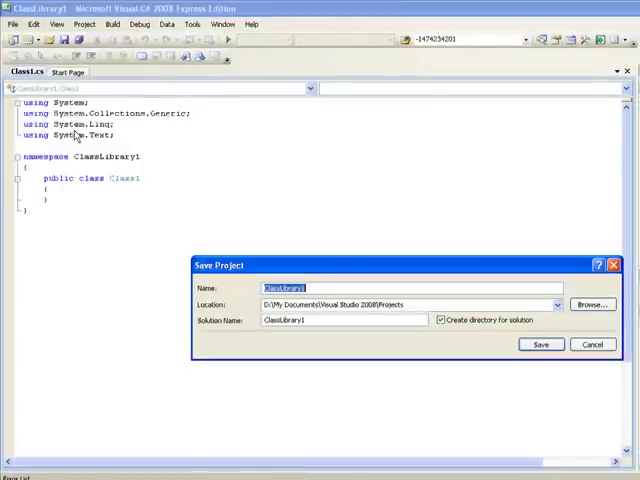
mouse_move(360, 266)
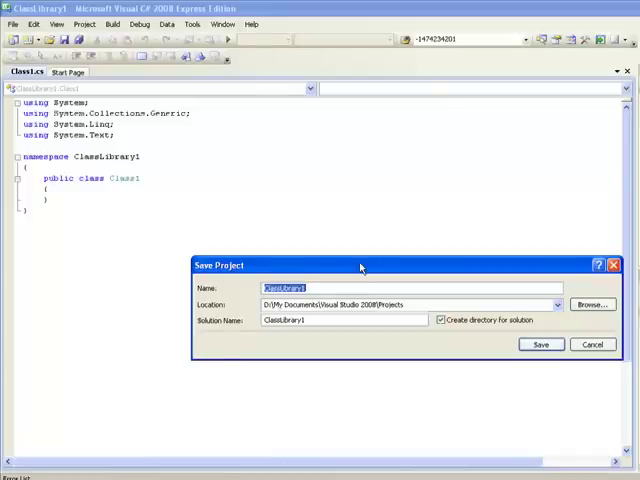
type("Tutorial")
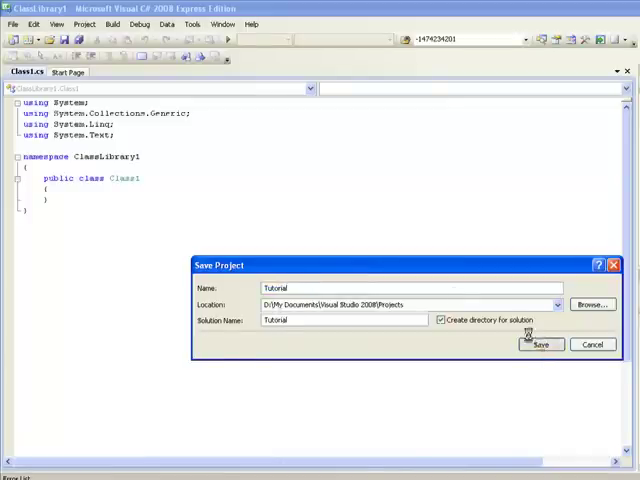
left_click(540, 344)
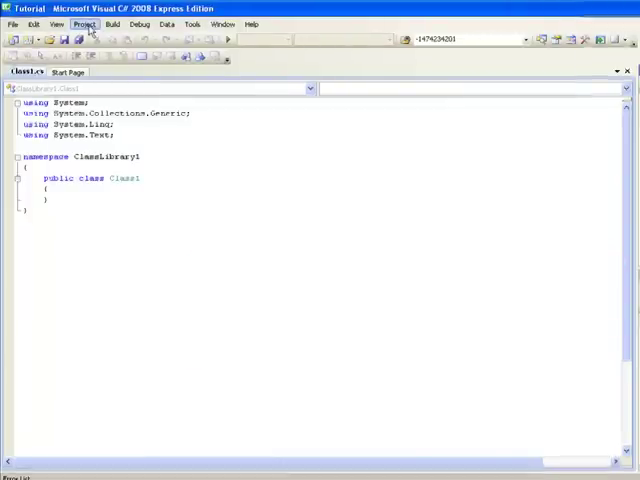
Retarget the Tutorial project to .NET Framework 2.0 via its properties and confirm the reload
left_click(88, 24)
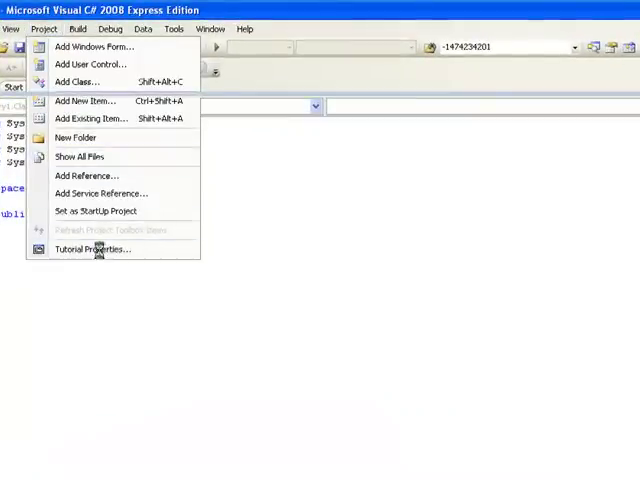
left_click(92, 250)
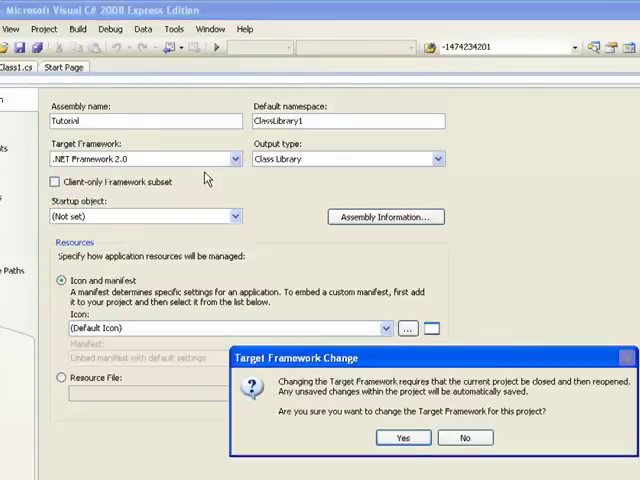
left_click(402, 436)
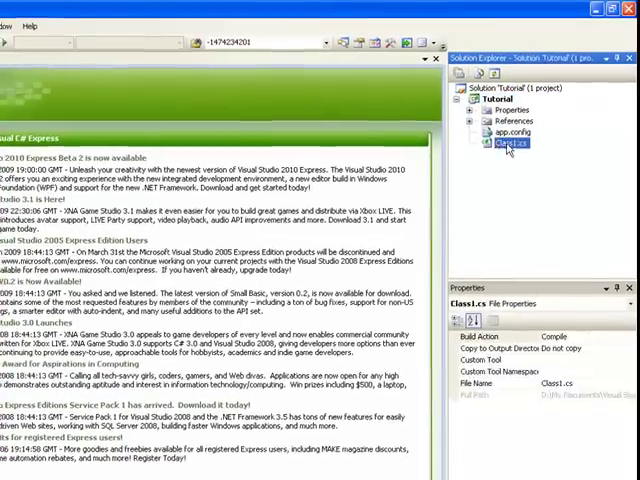
Remove all of the Tutorial project's default assembly references, leaving References empty
double_click(496, 150)
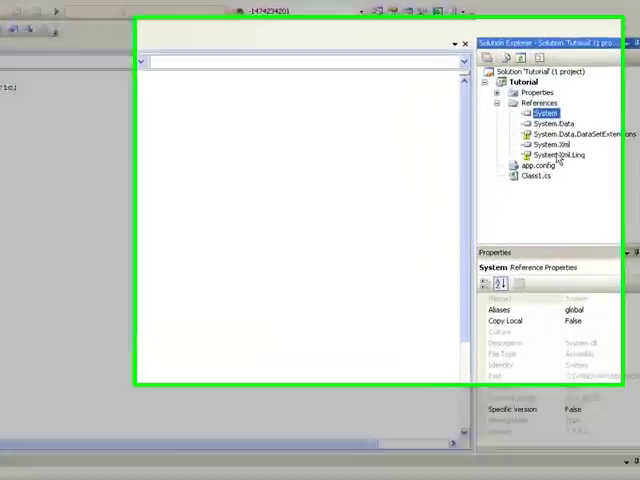
right_click(536, 122)
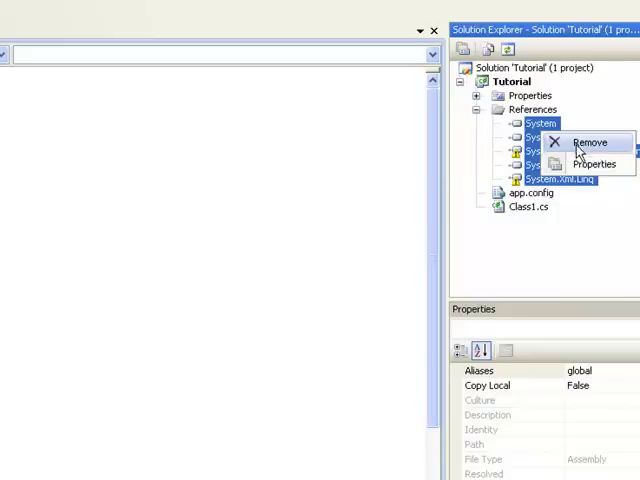
left_click(580, 142)
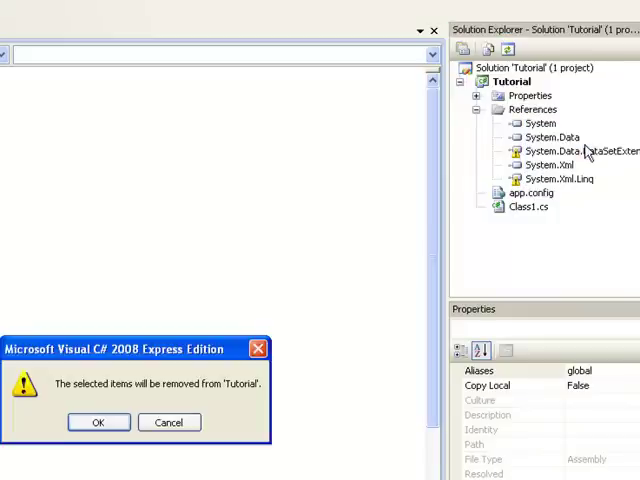
left_click(96, 422)
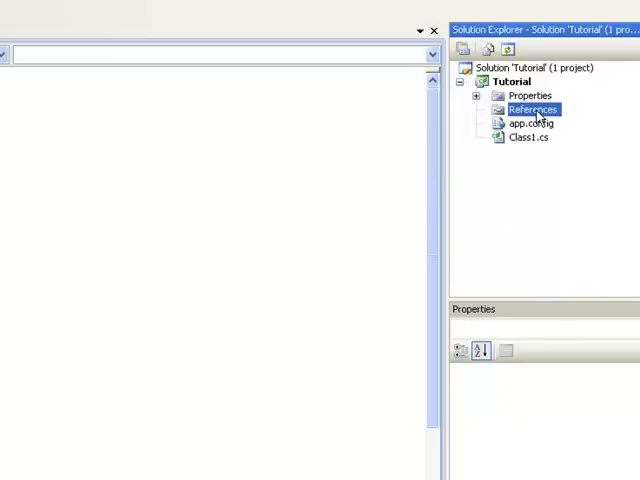
Add references to the game DLLs (GameplayObjects, GameplaySystems, ScriptCore, SimIFace, Sims3Metadata) via Browse
right_click(536, 108)
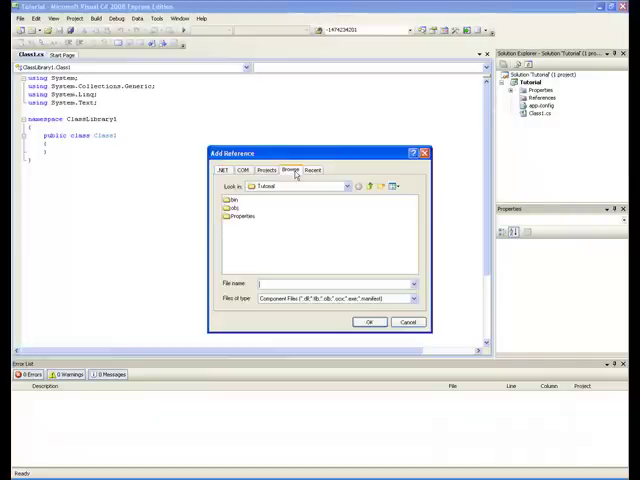
left_click(346, 186)
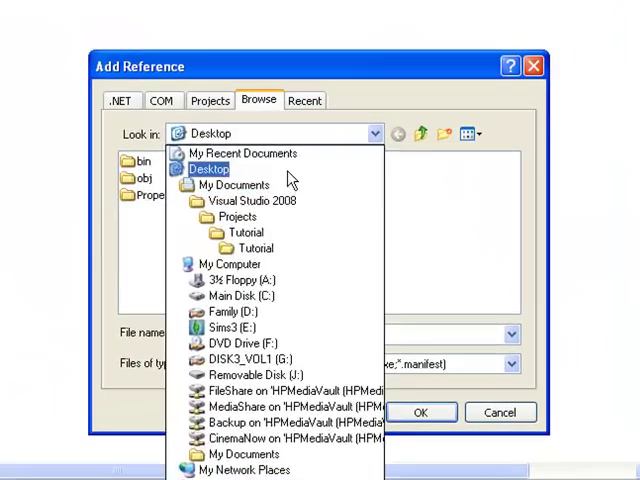
left_click(208, 170)
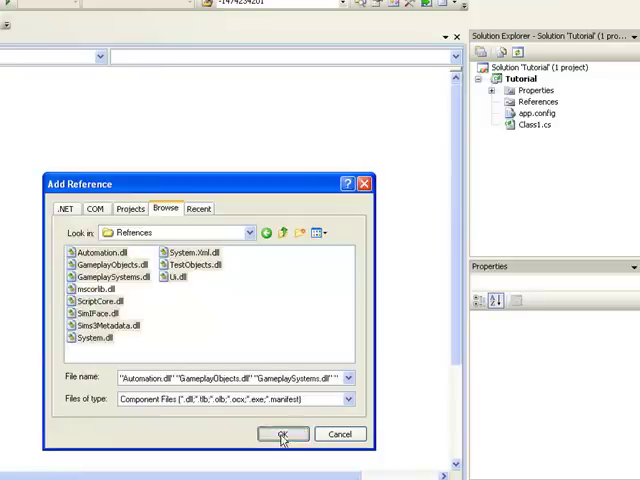
left_click(284, 434)
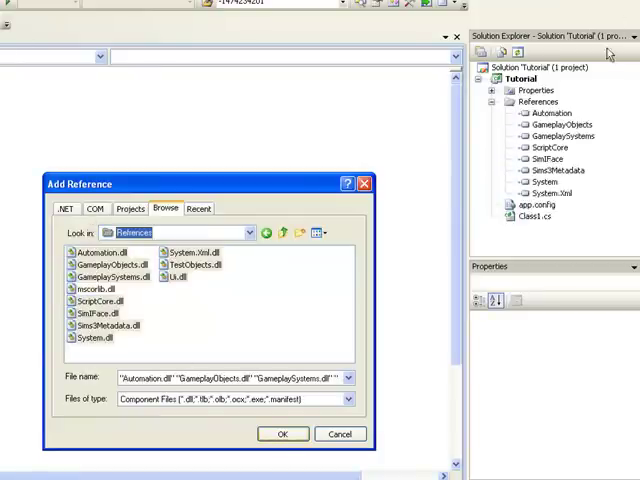
left_click(284, 434)
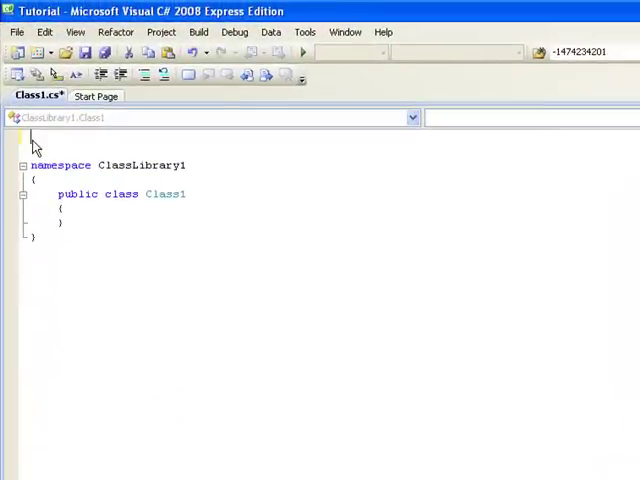
Rename the namespace to KolipokiMod and the class to TalkingTeddy
left_click(188, 164)
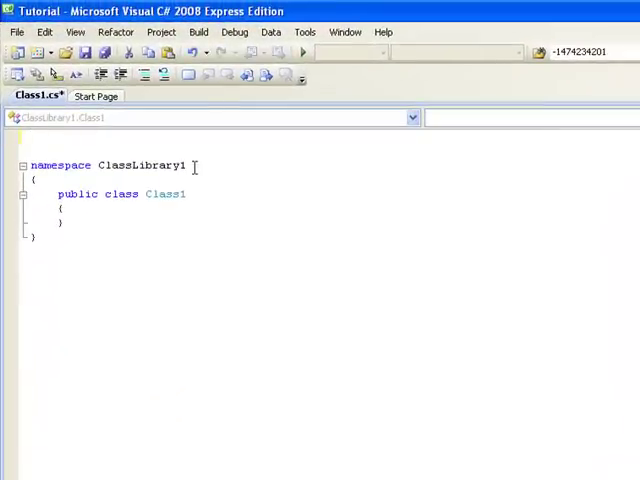
double_click(140, 164)
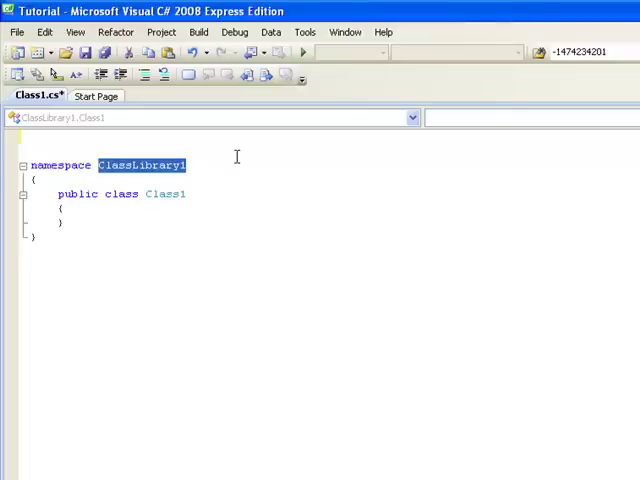
type("KolipokiMod")
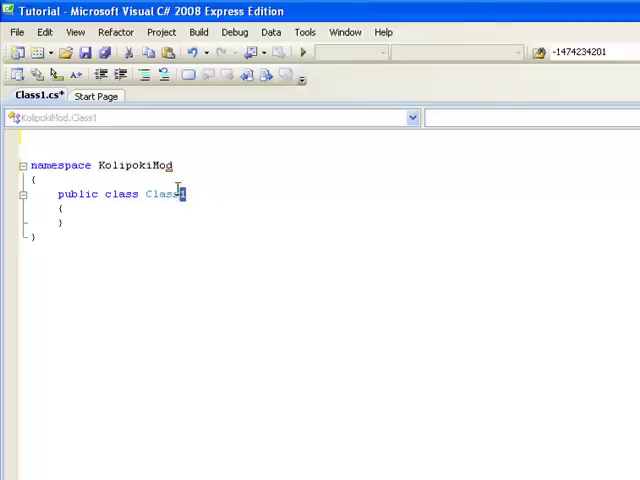
double_click(164, 192)
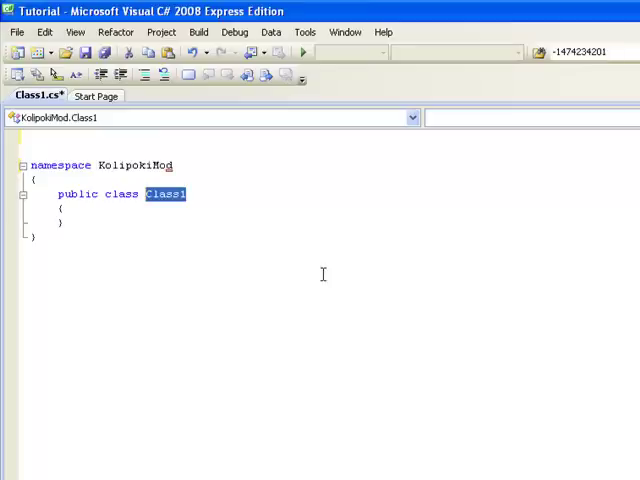
type("TalkingTeddy")
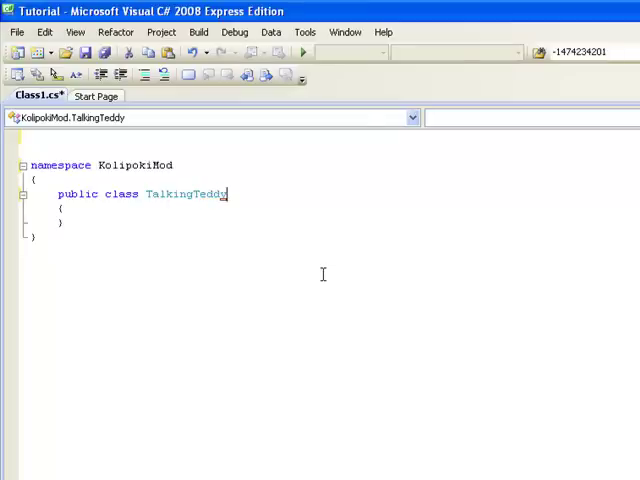
Derive TalkingTeddy from Sims3.Gameplay.Objects.Miscellaneous.StuffedAnimal
type(":")
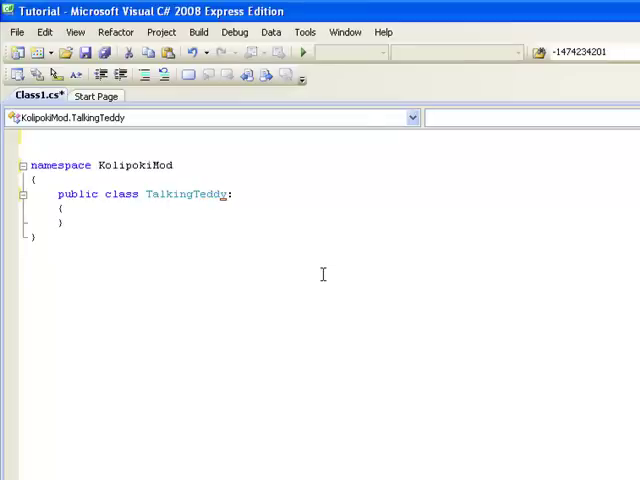
type(": Sims3.Gameplay.Objects.Miscellaneous.StuffedAnimal")
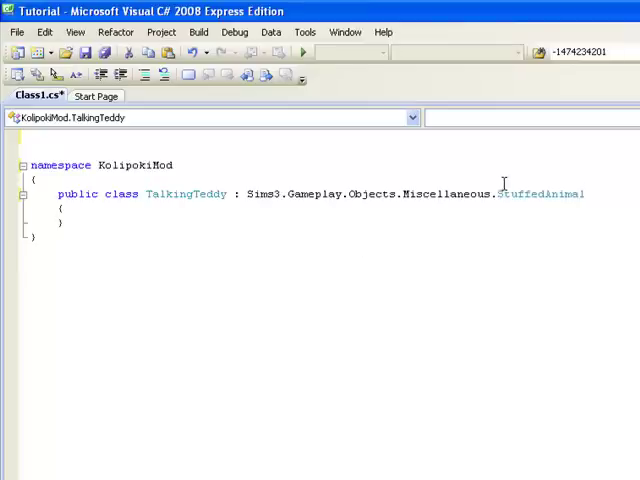
mouse_move(532, 192)
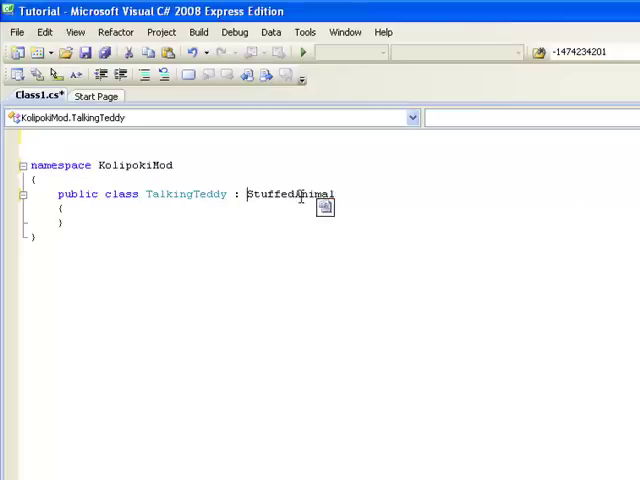
Resolve StuffedAnimal with a using directive for Sims3.Gameplay.Objects.Miscellaneous
right_click(300, 194)
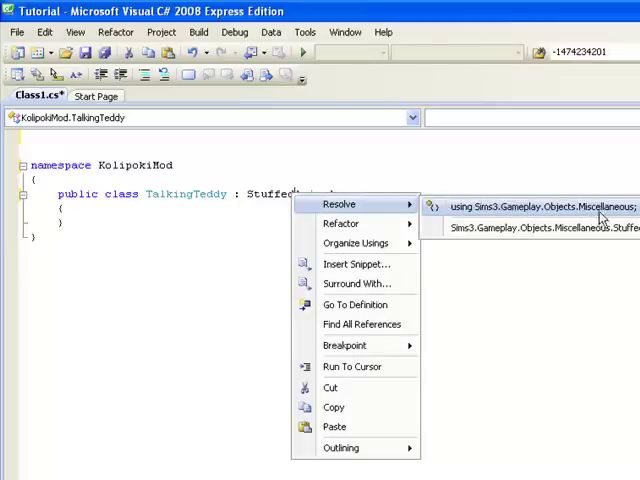
left_click(552, 208)
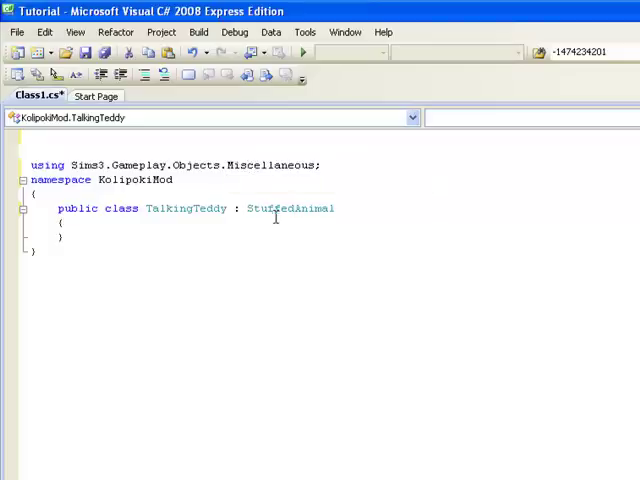
mouse_move(296, 218)
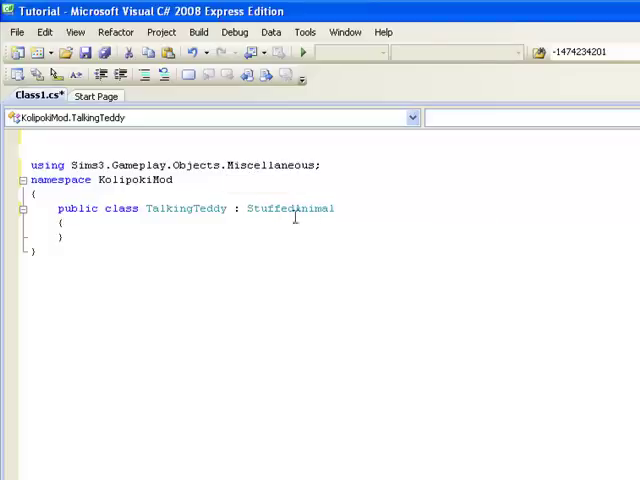